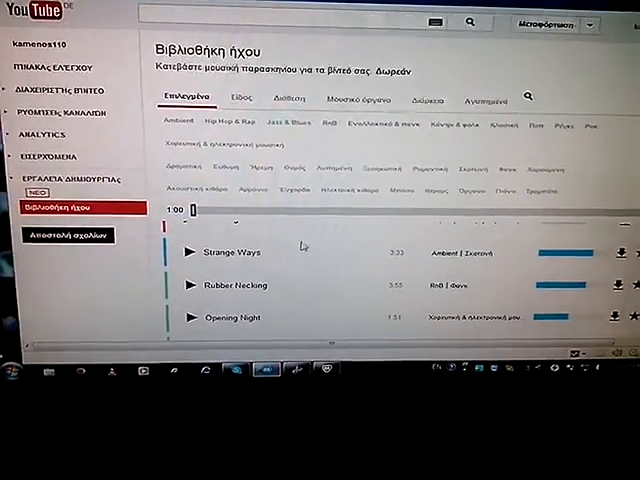
scroll("down", 3)
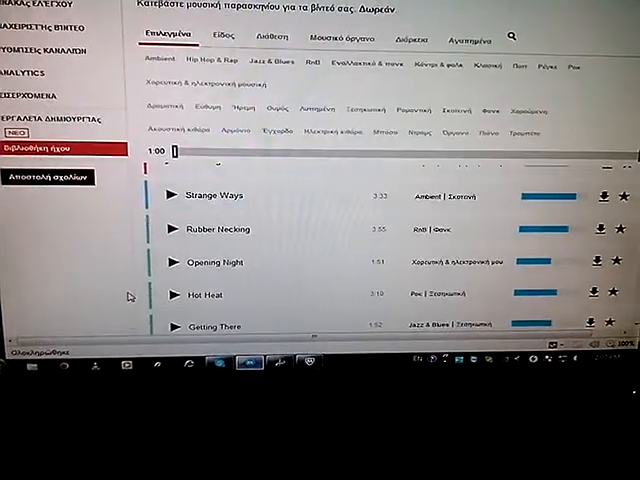
scroll("down", 3)
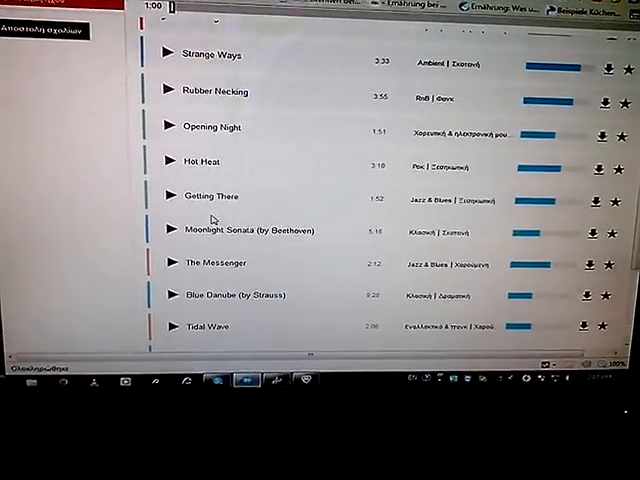
scroll("up", 3)
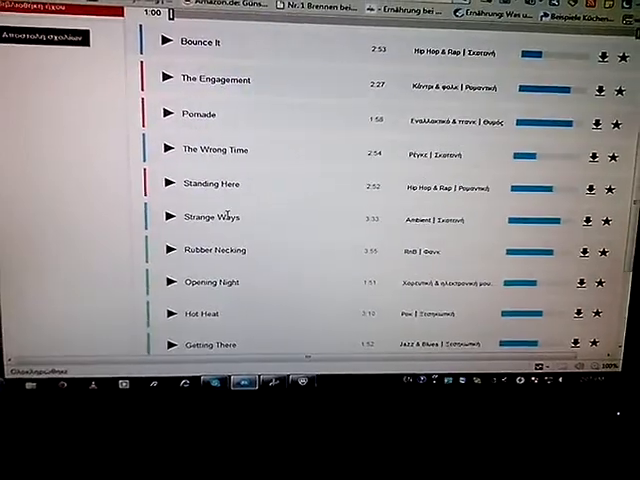
scroll("up", 3)
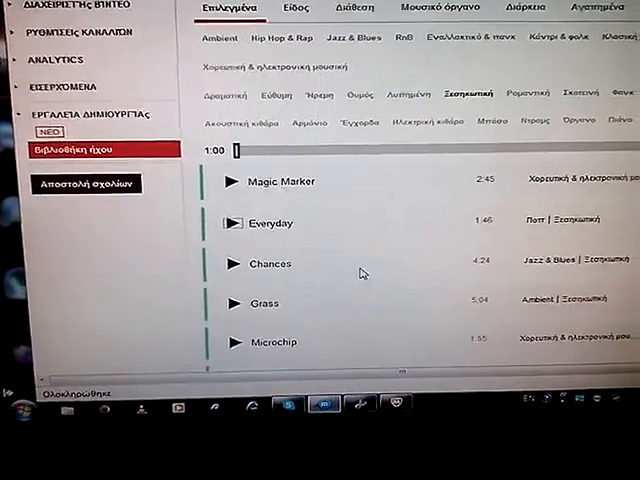
scroll("down", 3)
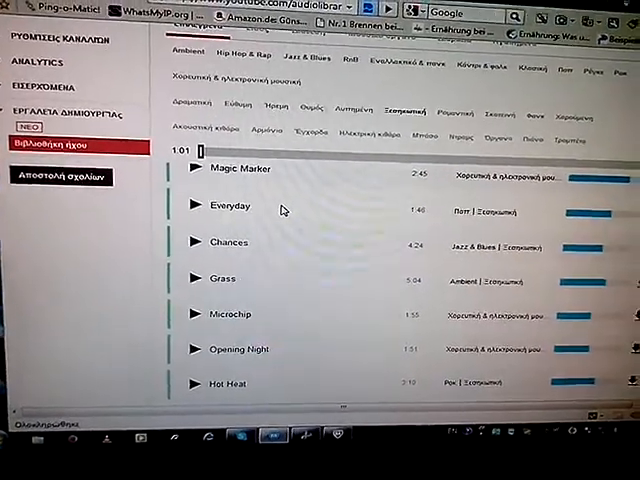
scroll("down", 3)
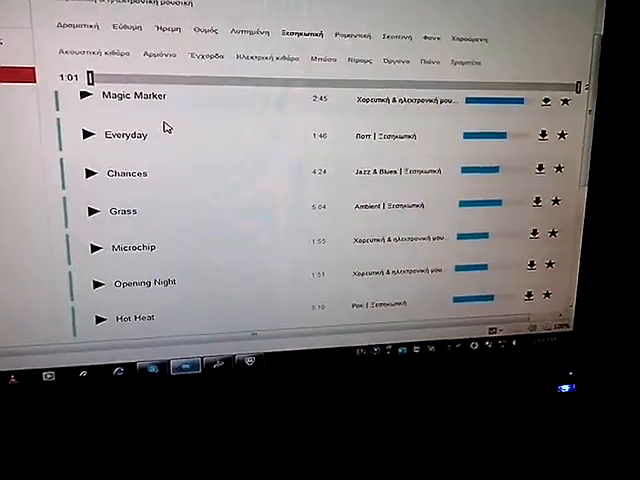